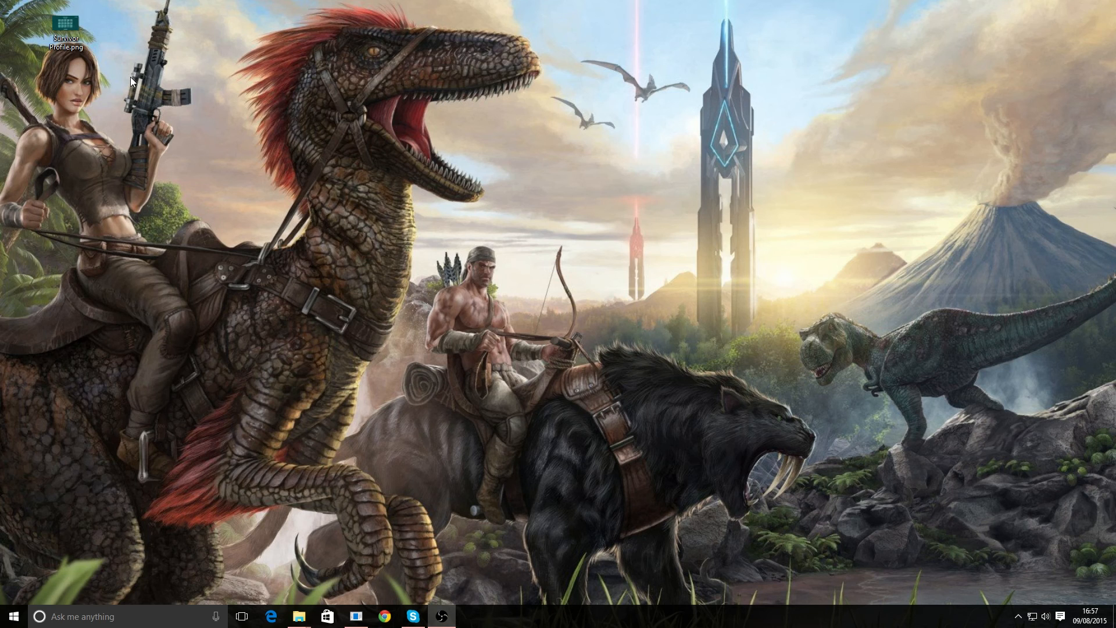
mouse_move(110, 61)
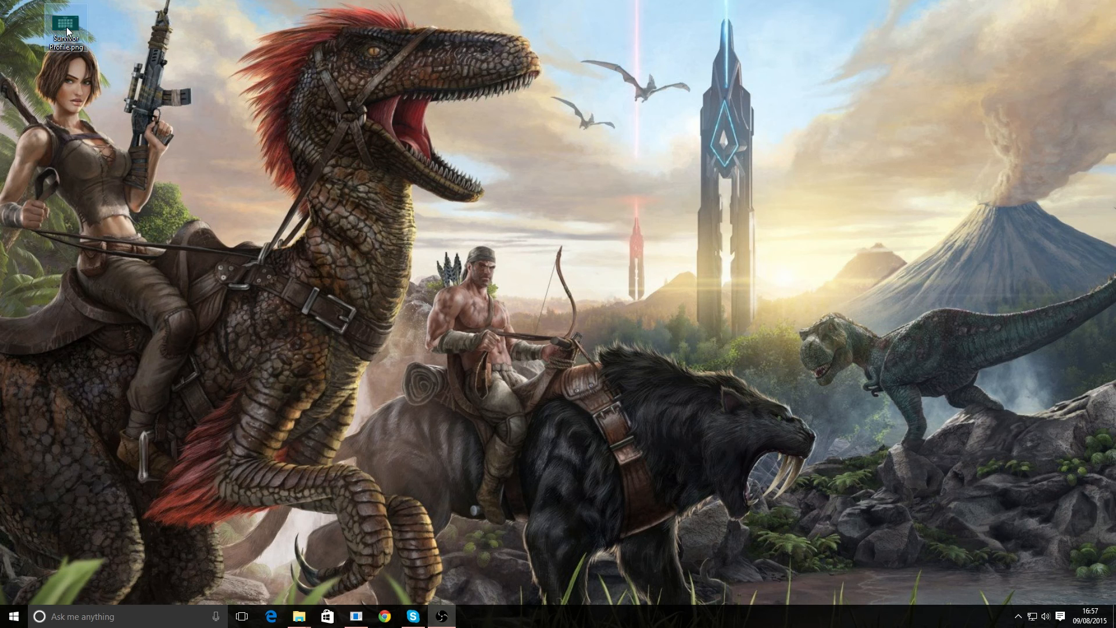
View the survivor profile image, then dismiss it and bring up a File Explorer window.
double_click(65, 28)
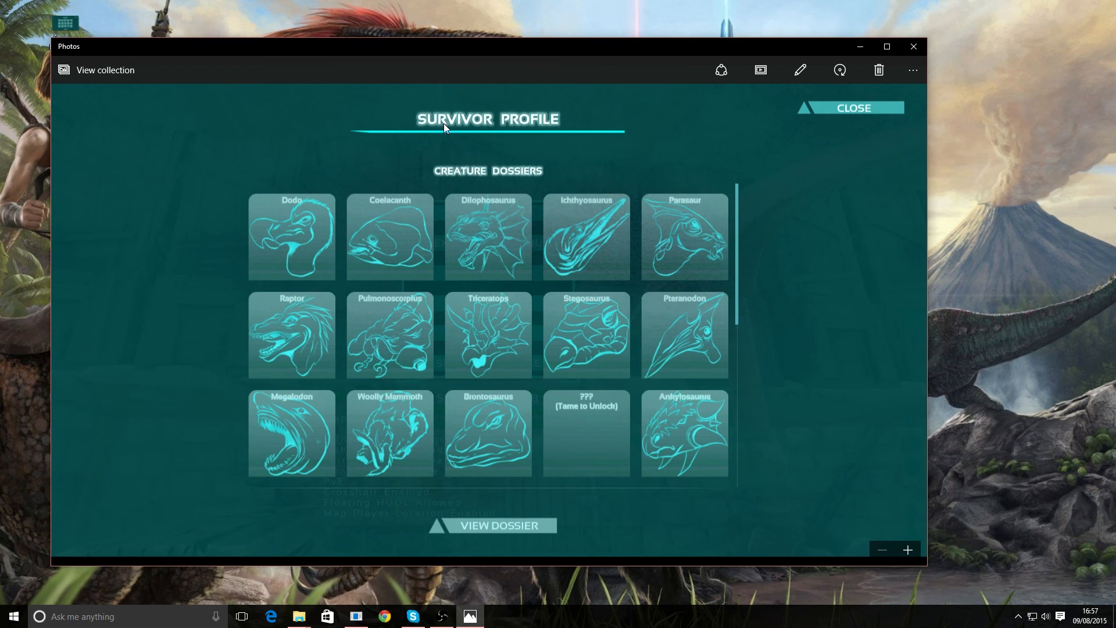
mouse_move(561, 361)
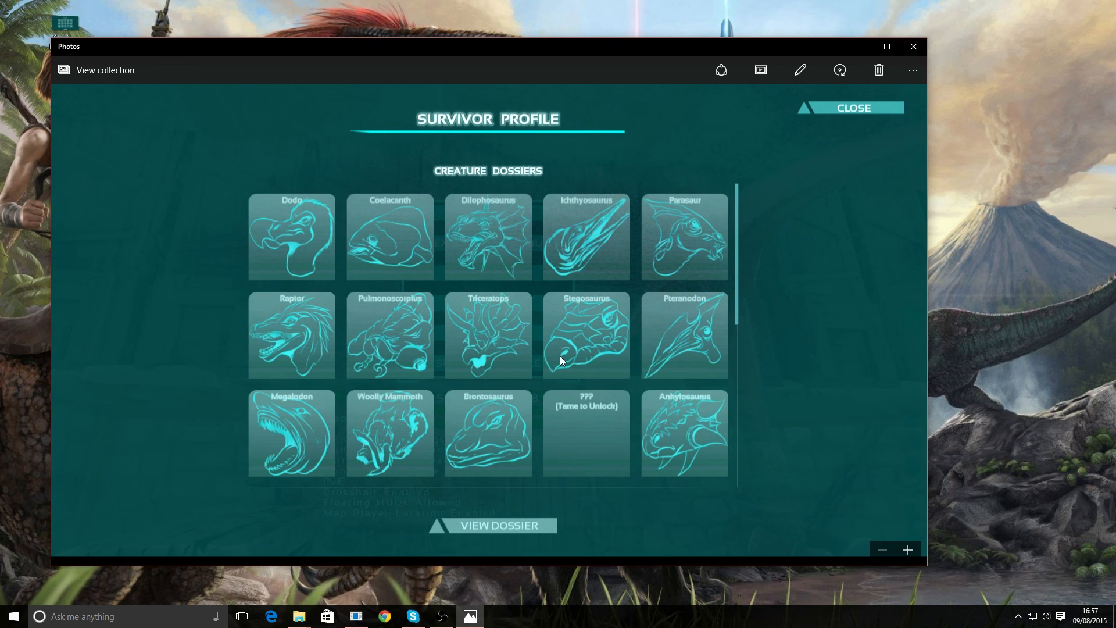
mouse_move(743, 212)
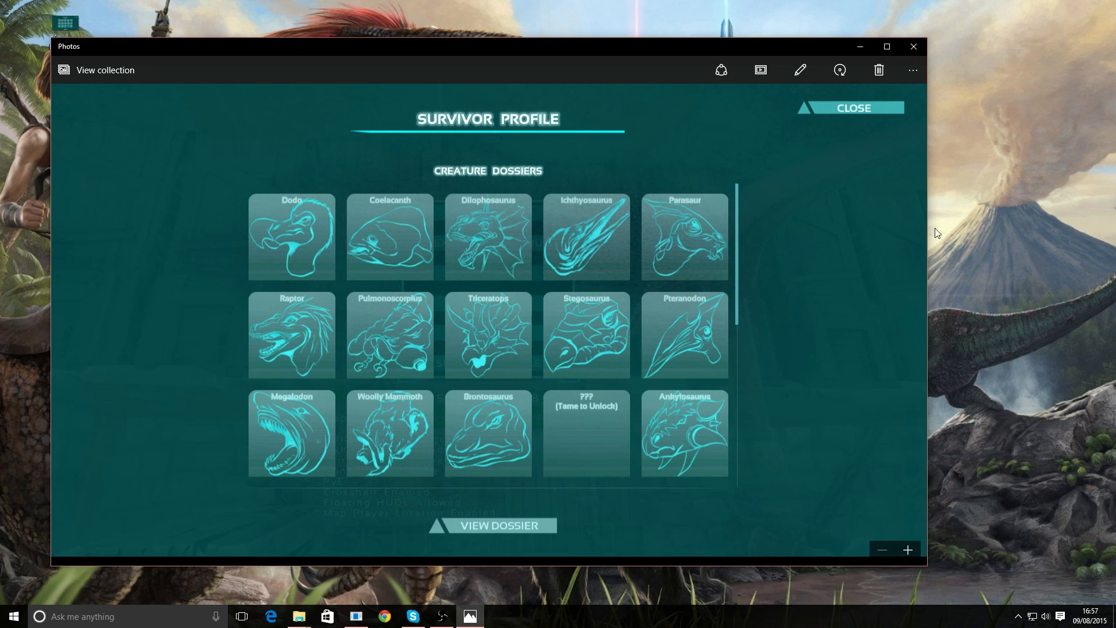
mouse_move(562, 271)
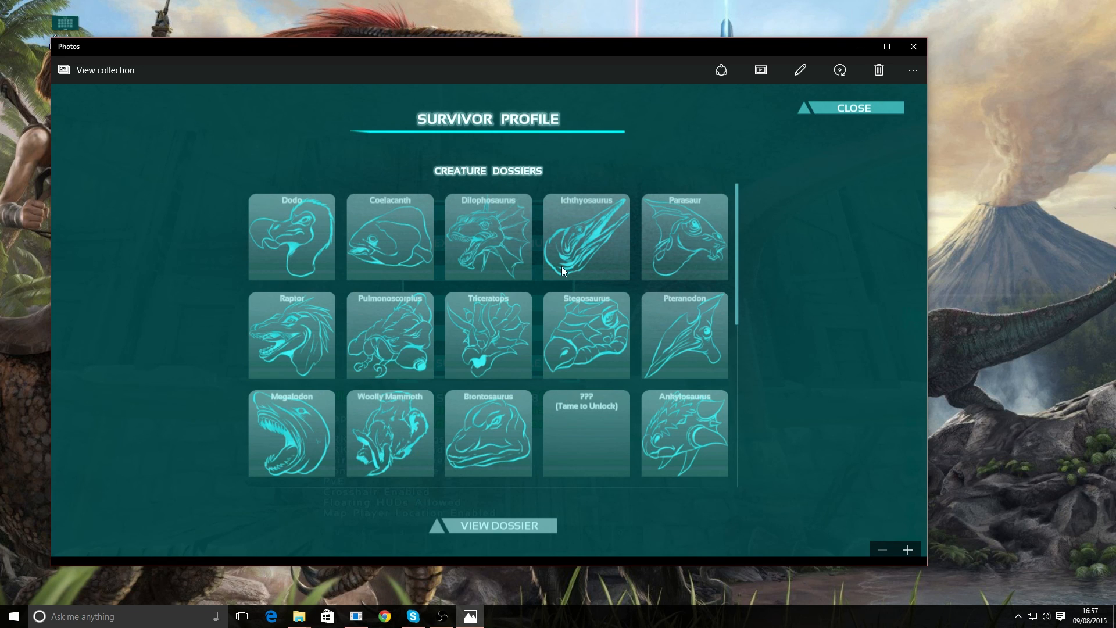
mouse_move(555, 256)
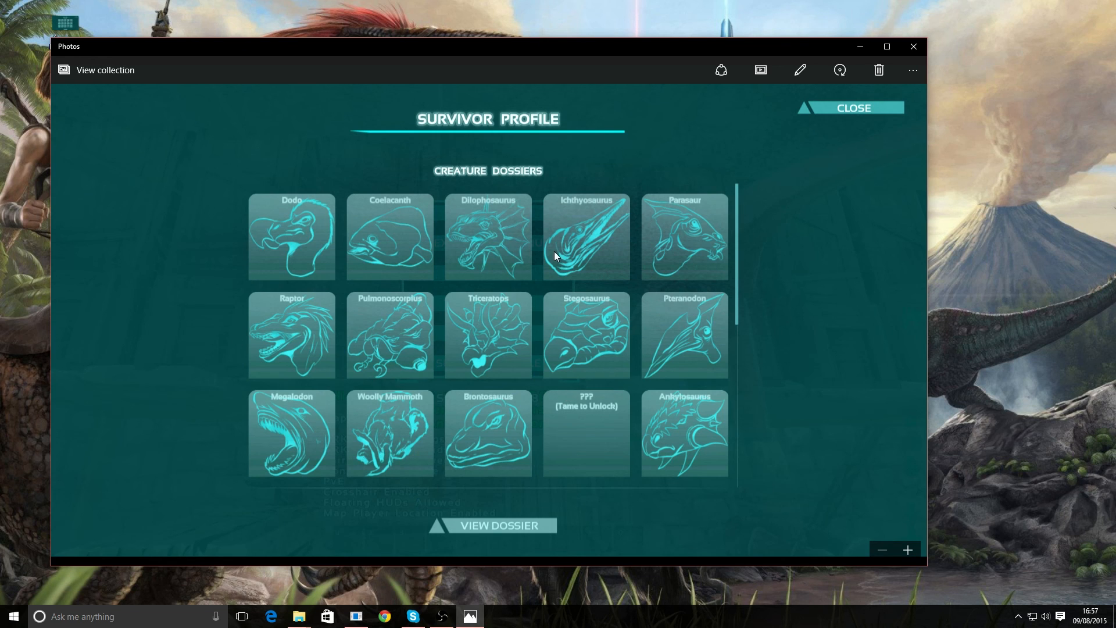
mouse_move(522, 235)
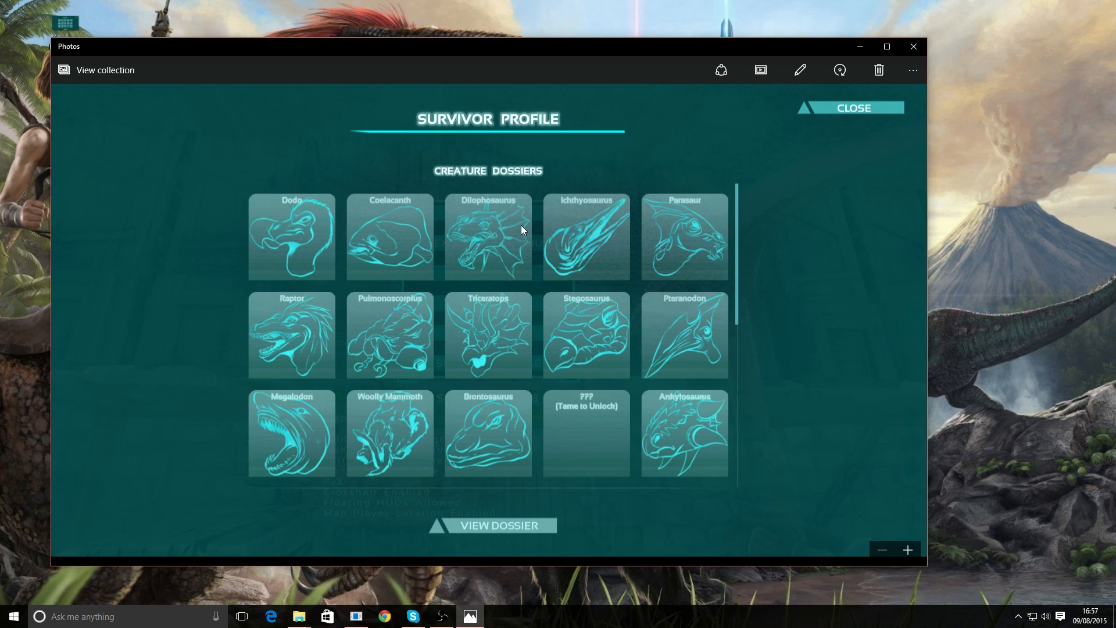
mouse_move(513, 100)
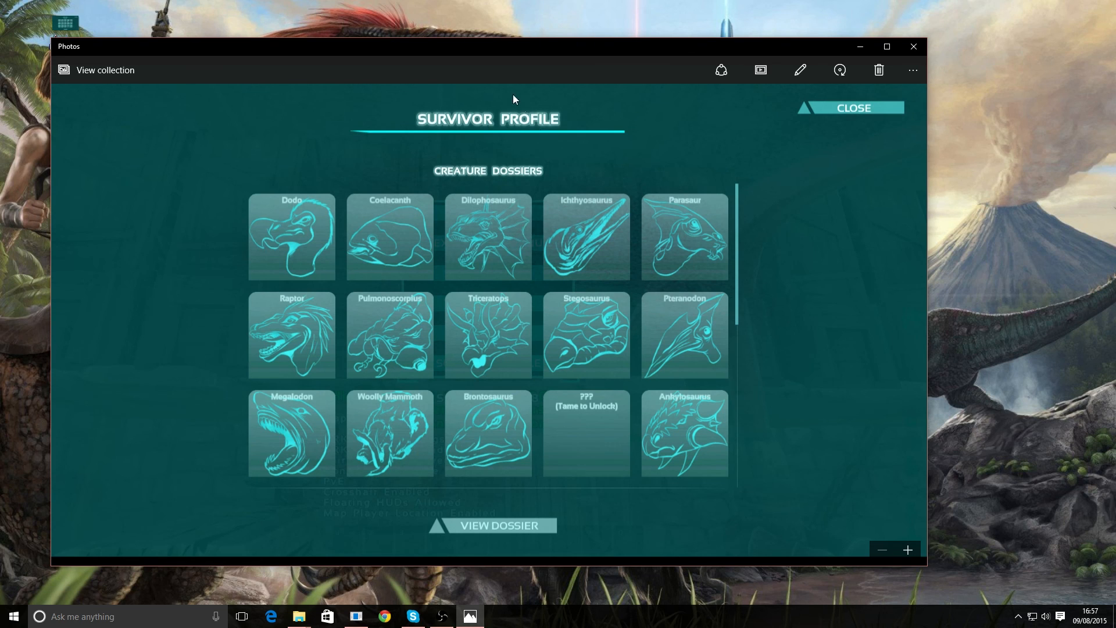
mouse_move(508, 227)
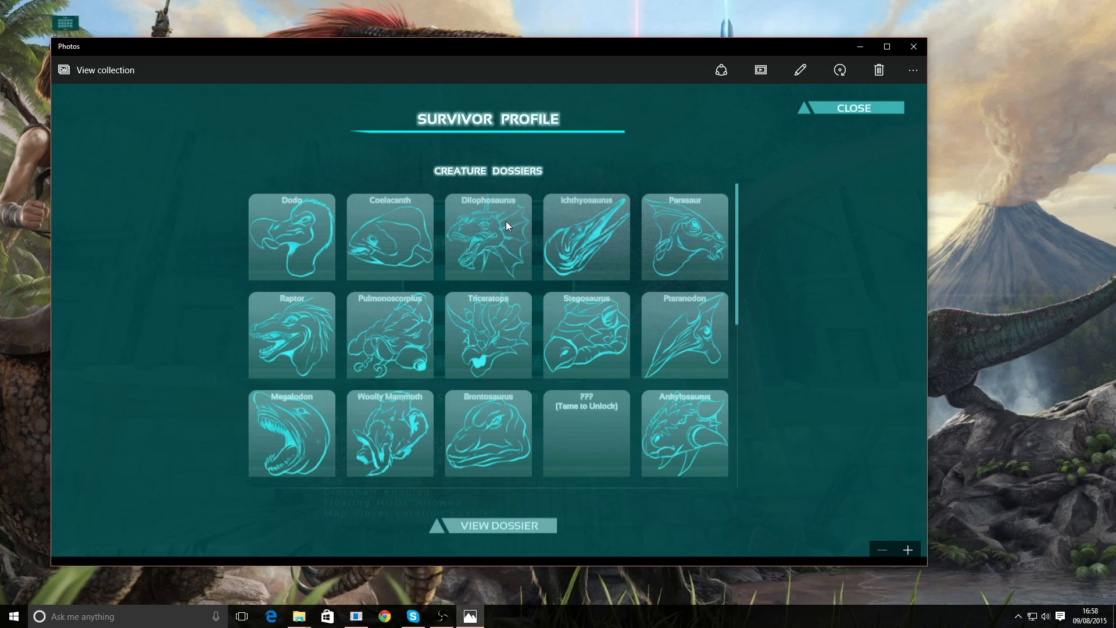
mouse_move(647, 476)
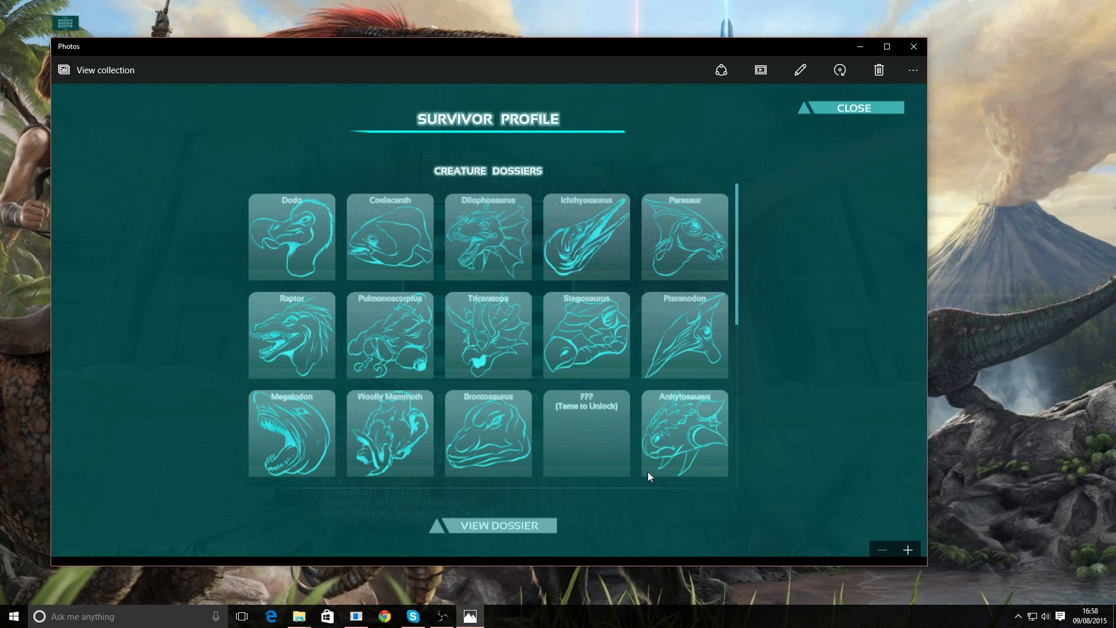
mouse_move(730, 434)
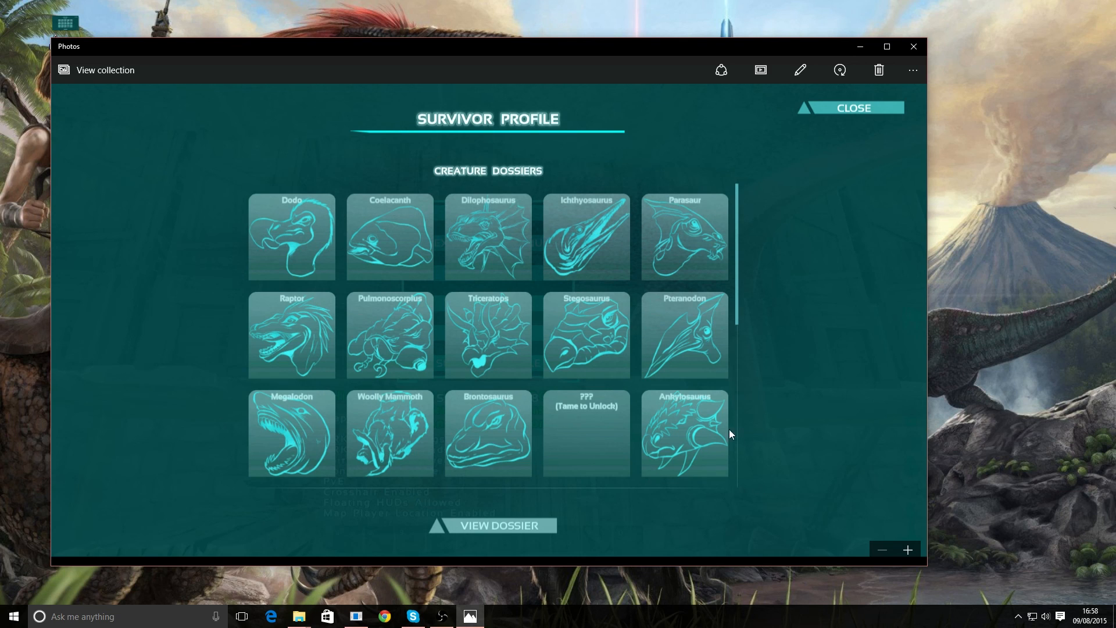
mouse_move(581, 439)
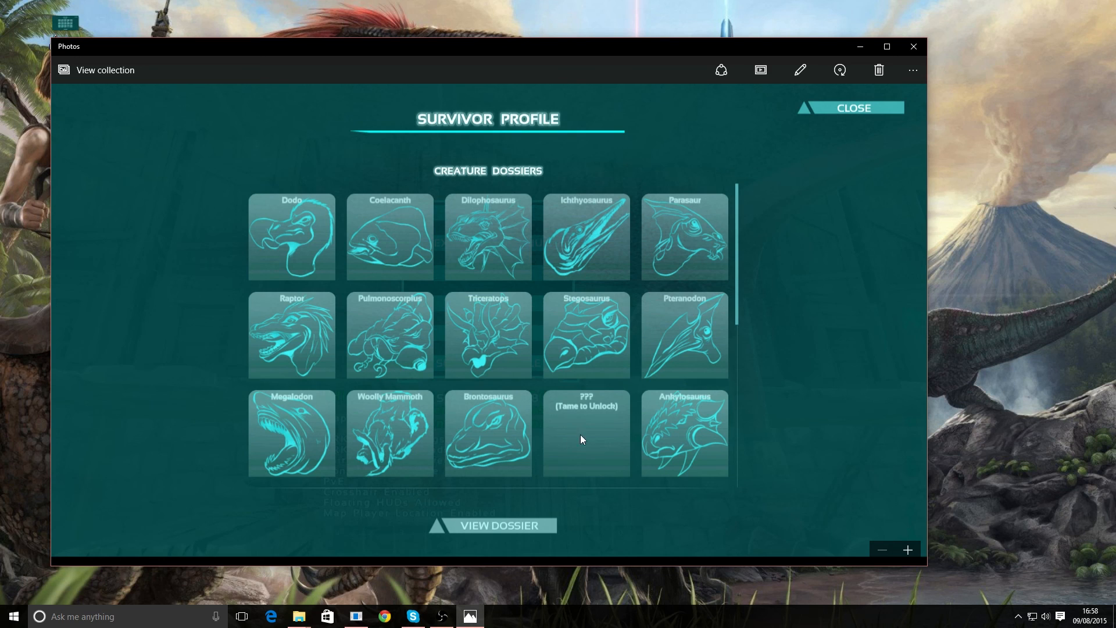
mouse_move(245, 414)
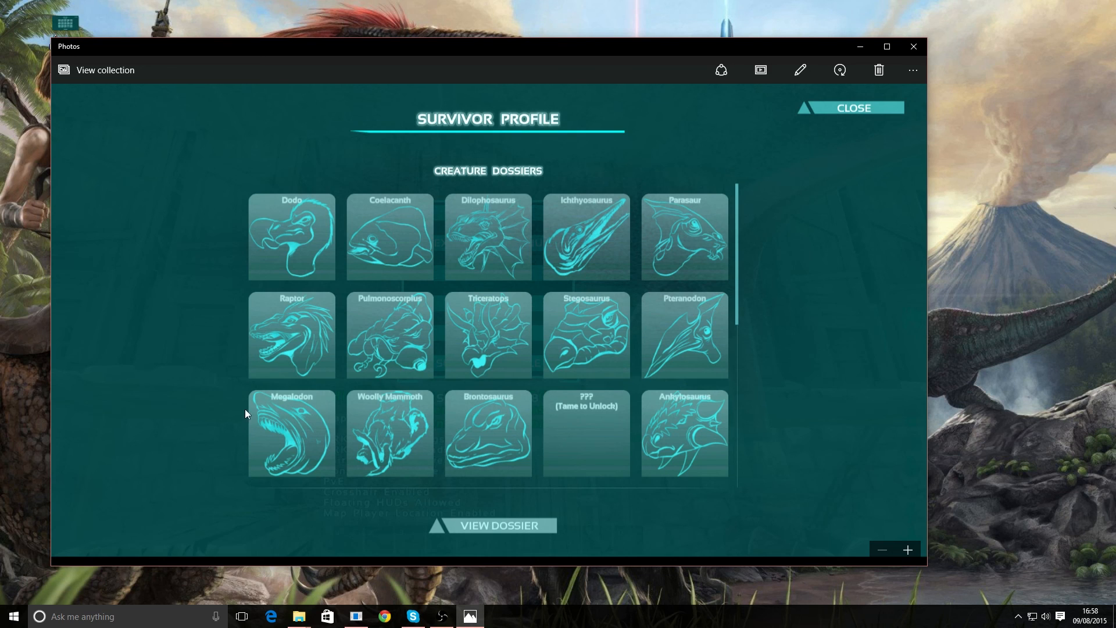
mouse_move(543, 246)
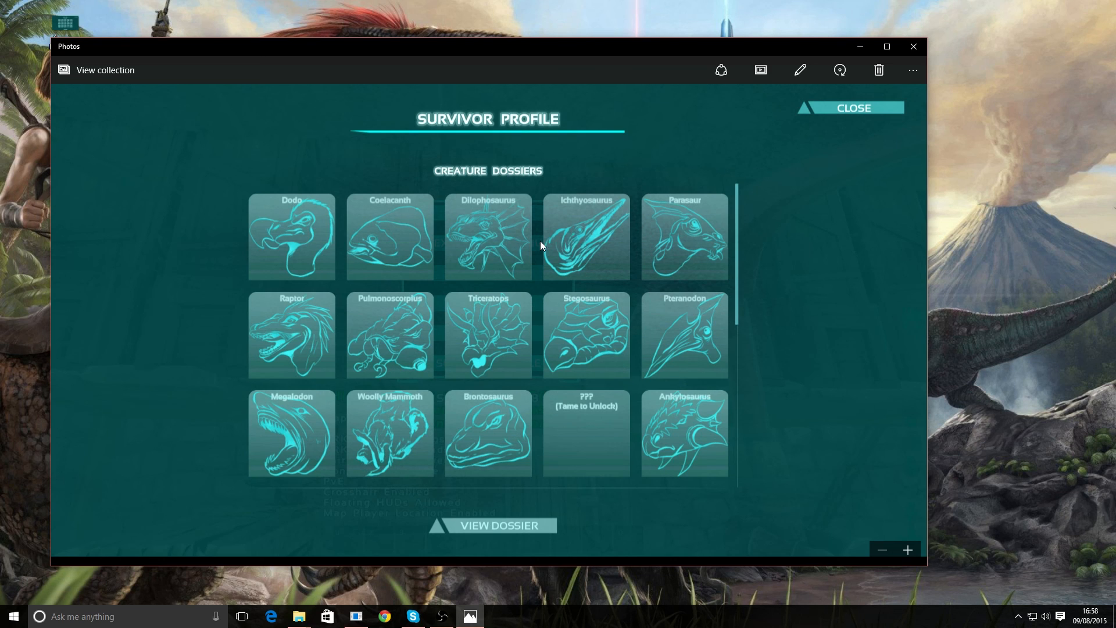
mouse_move(380, 207)
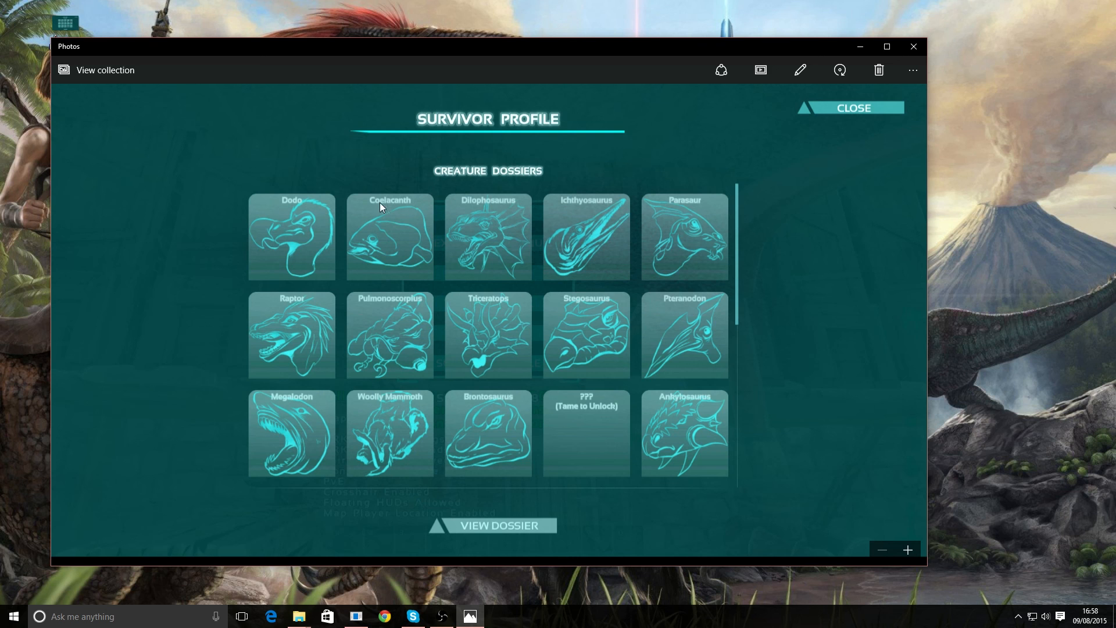
mouse_move(860, 46)
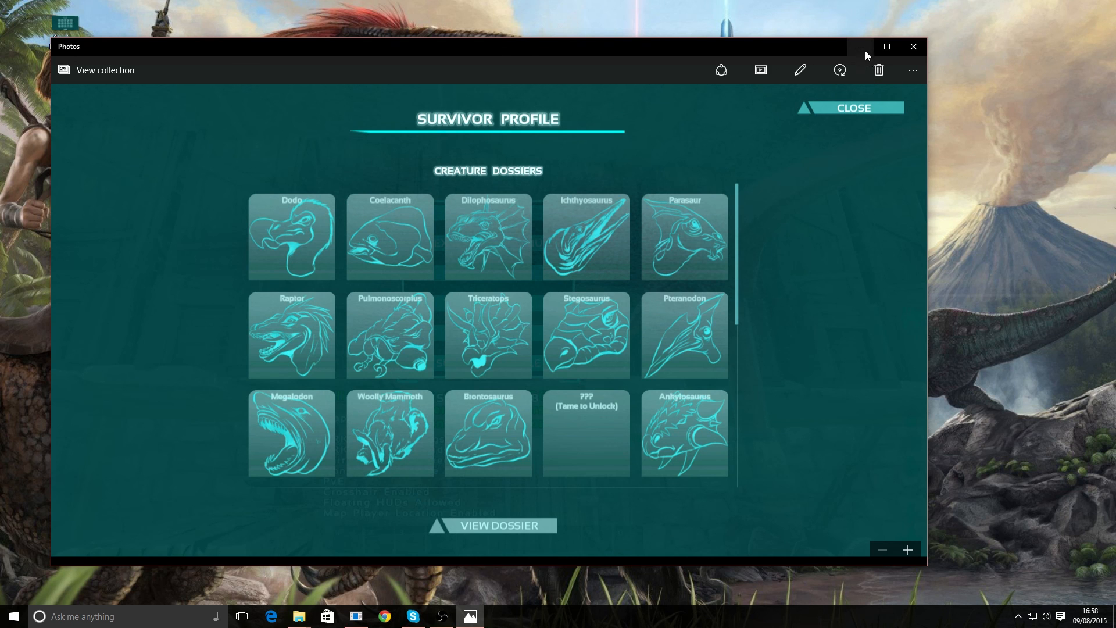
click(914, 46)
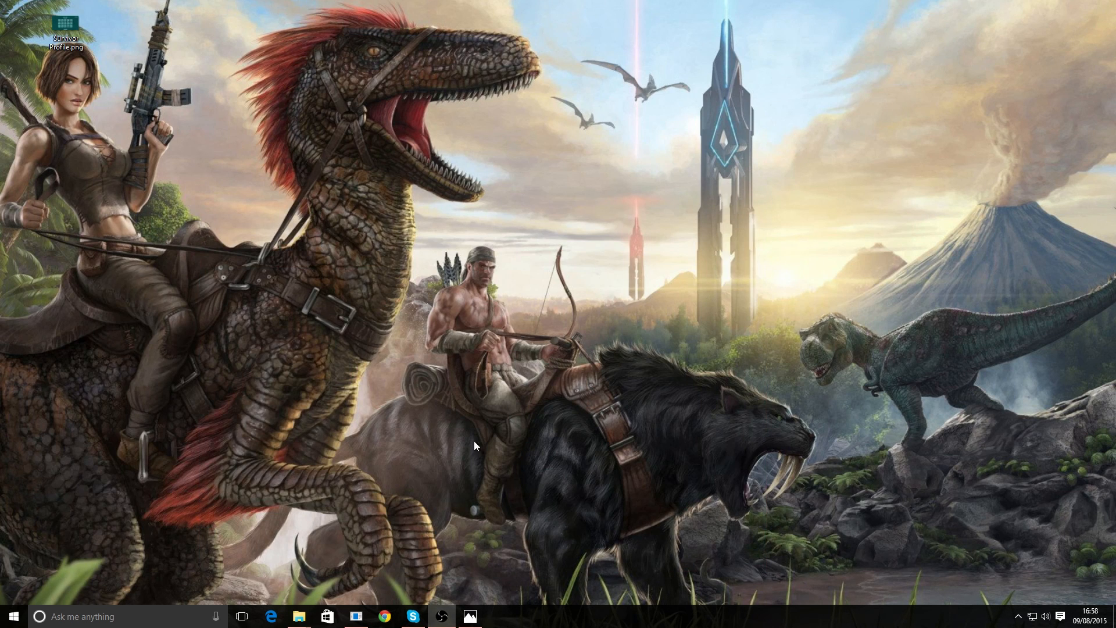
click(299, 616)
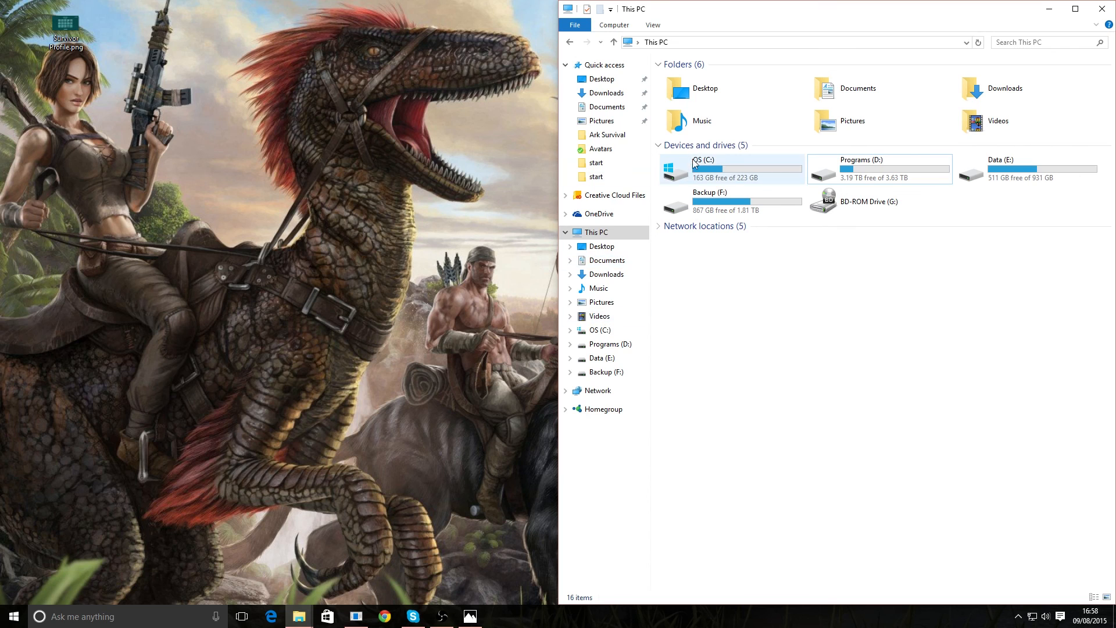
mouse_move(908, 170)
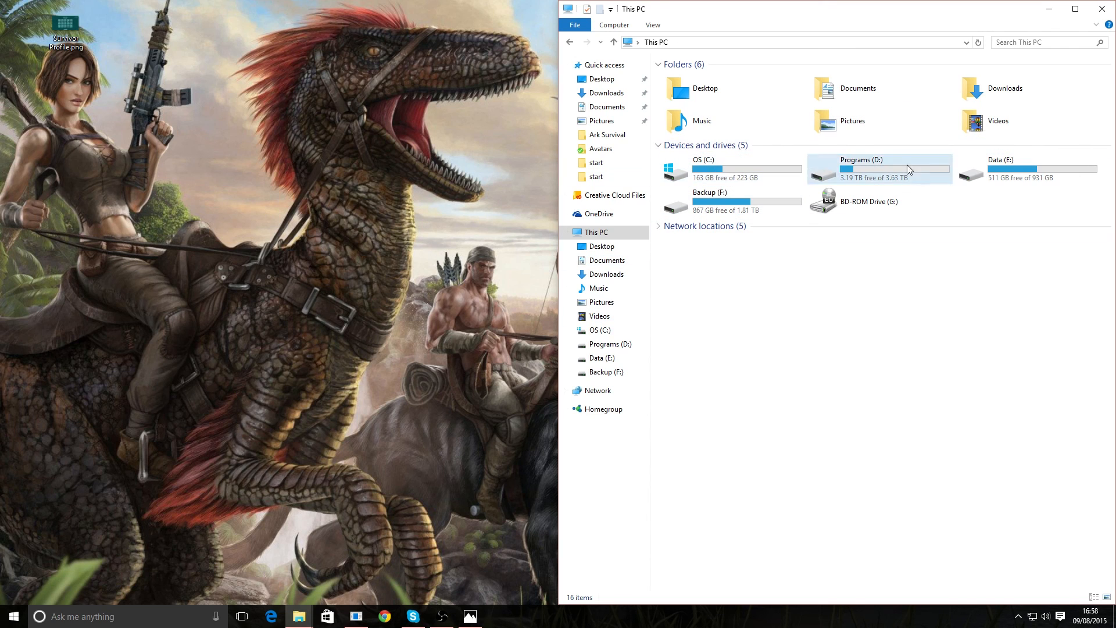
mouse_move(877, 167)
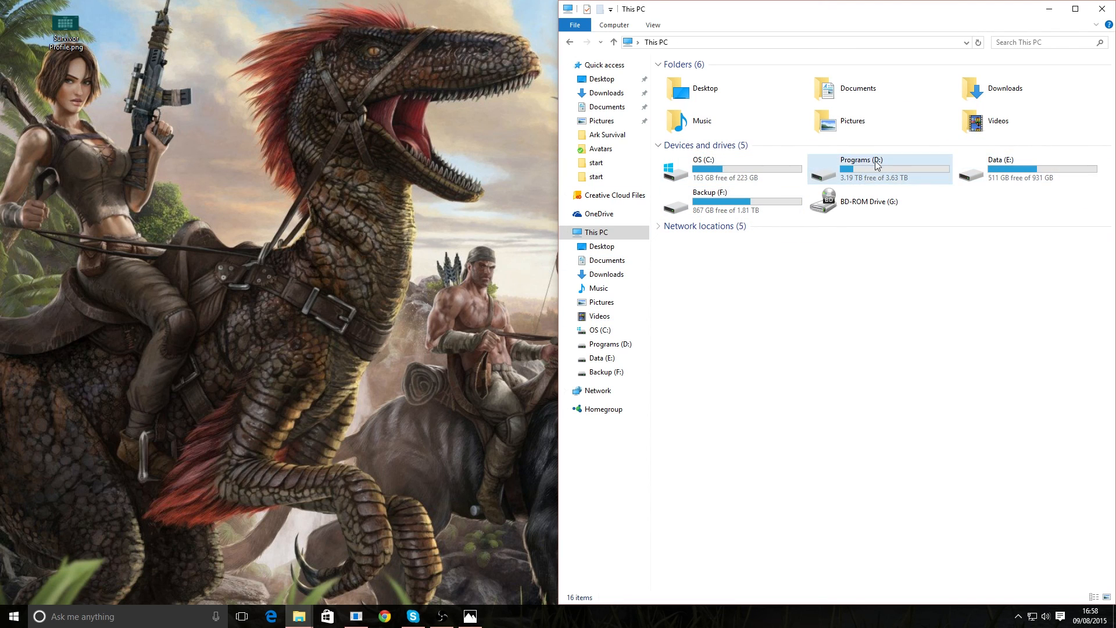
From This PC, go into the Programs (D:) drive.
click(712, 168)
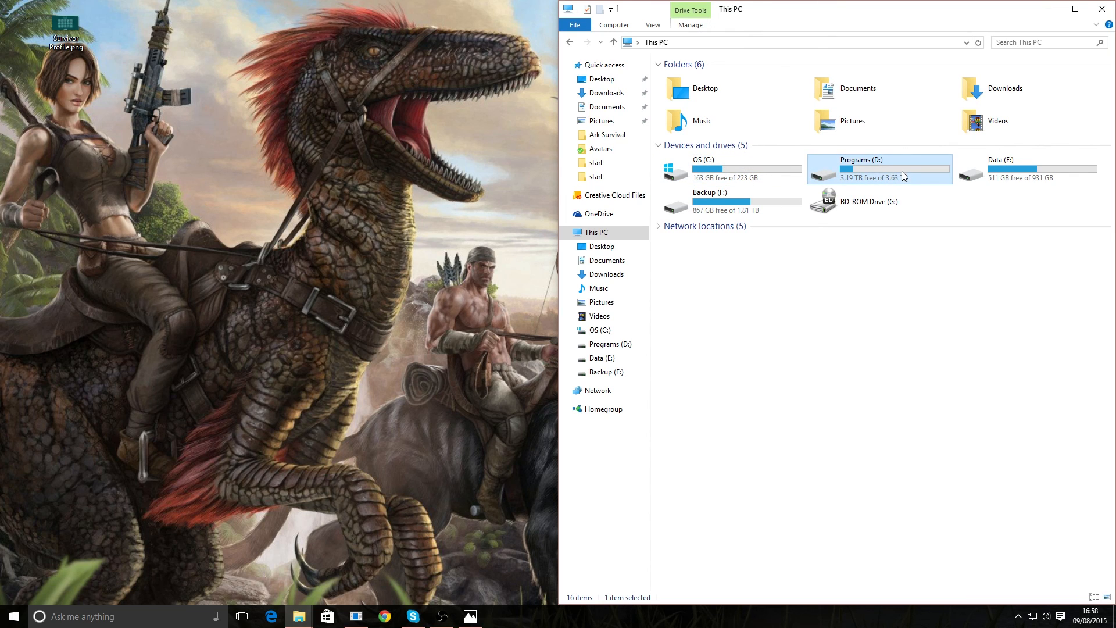
mouse_move(870, 175)
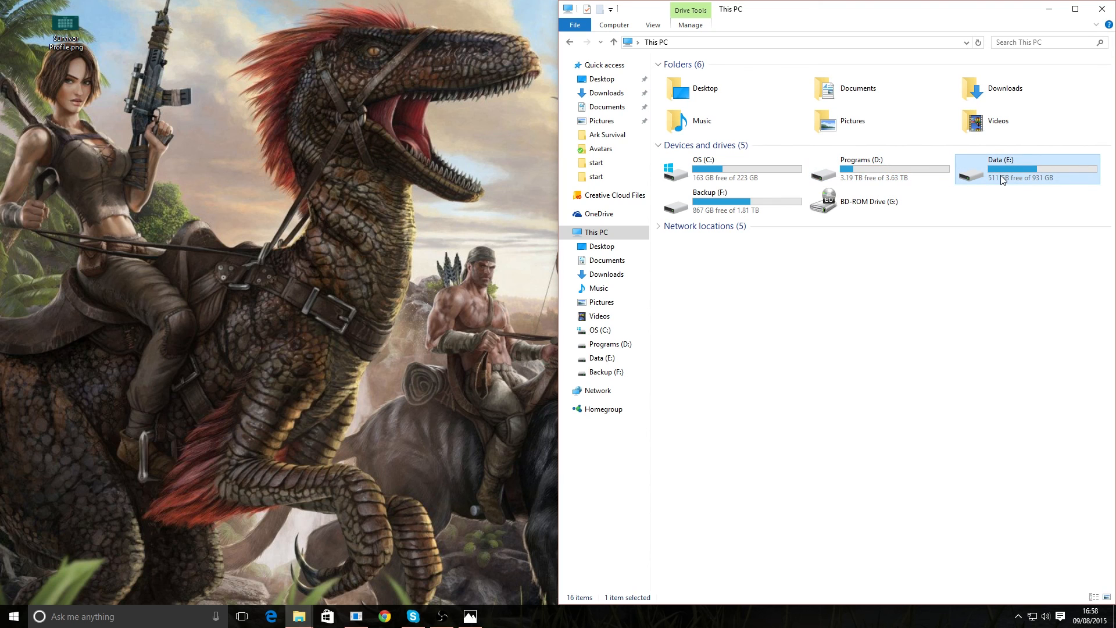
click(731, 205)
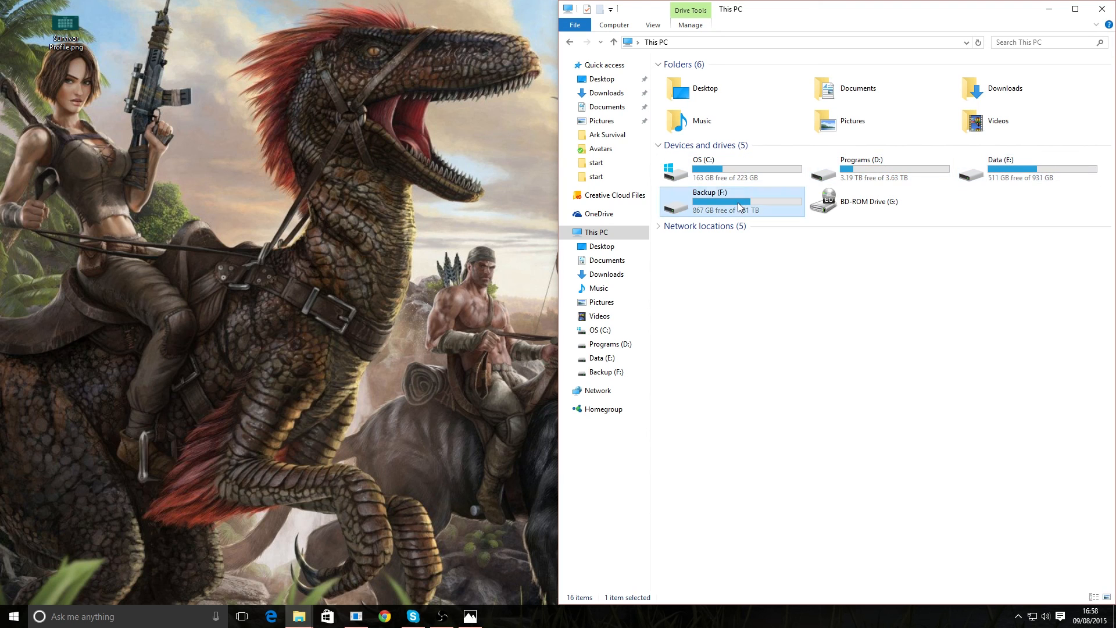
click(862, 168)
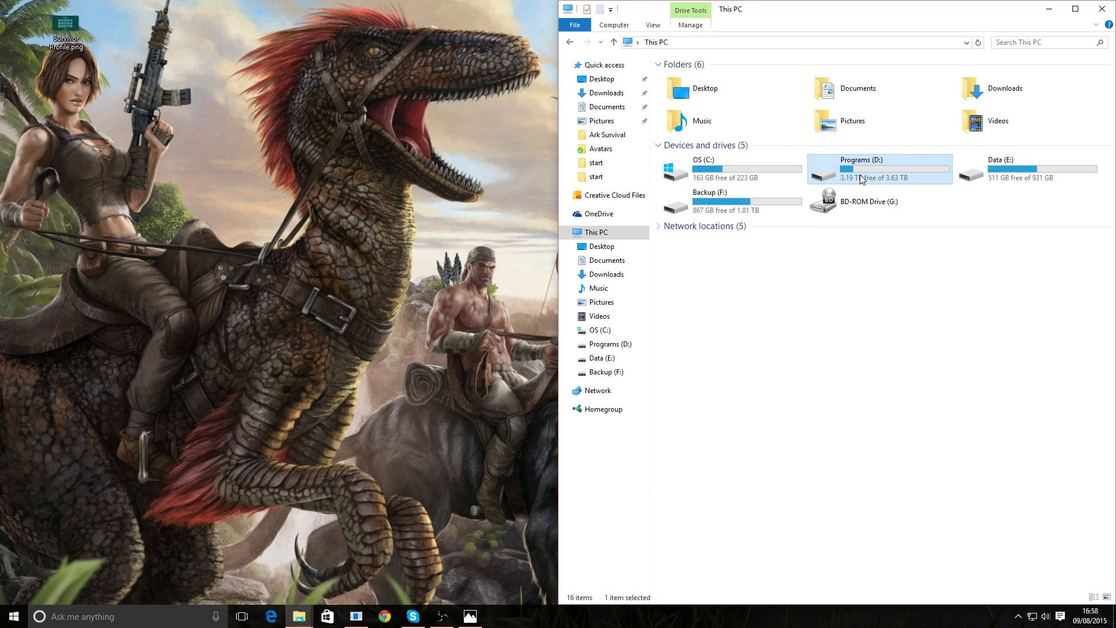
double_click(857, 169)
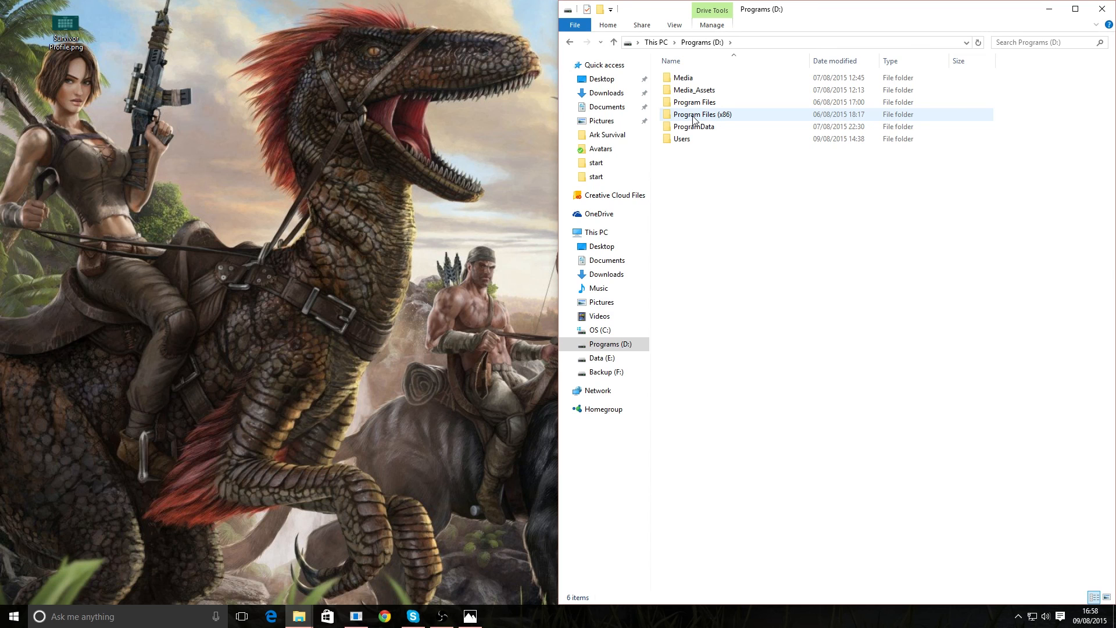
Navigate into Program Files (x86) \ Steam \ steamapps \ common.
double_click(702, 114)
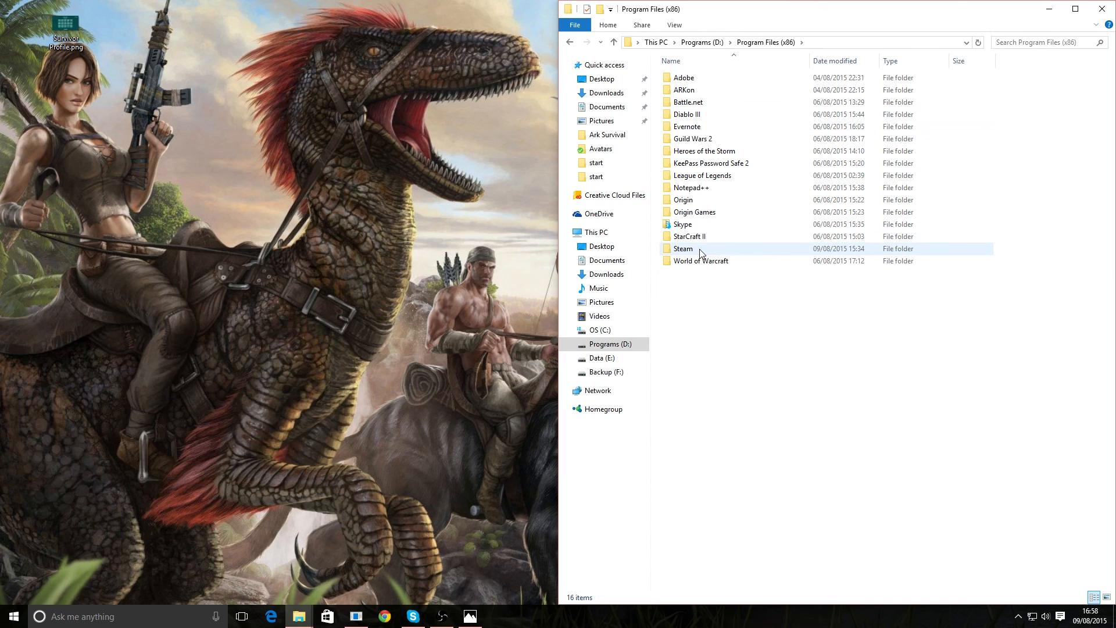
click(682, 249)
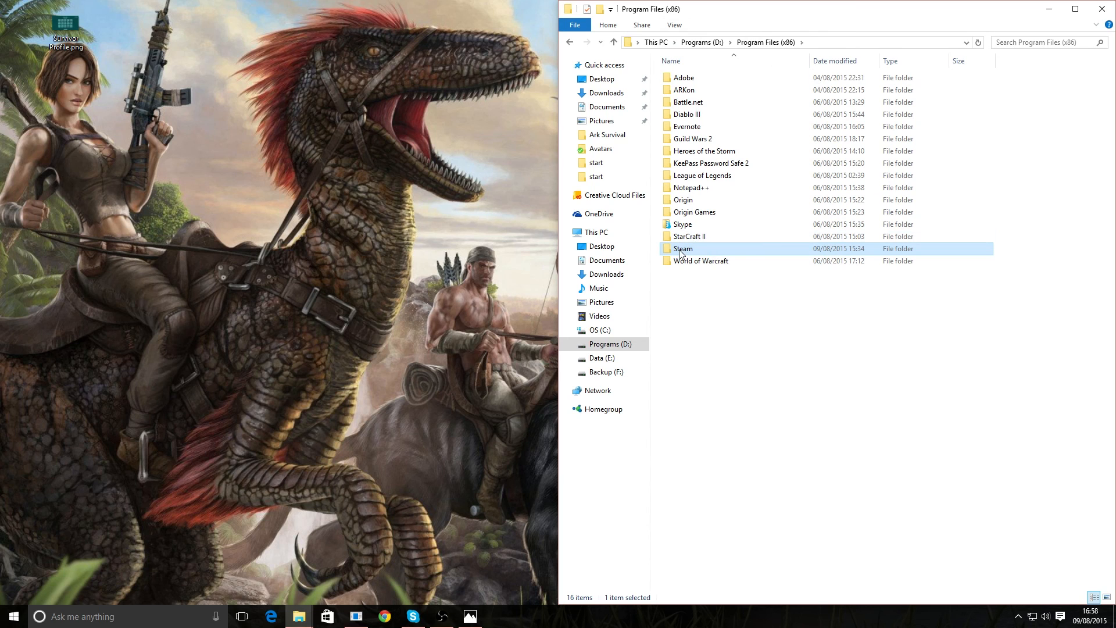
double_click(682, 249)
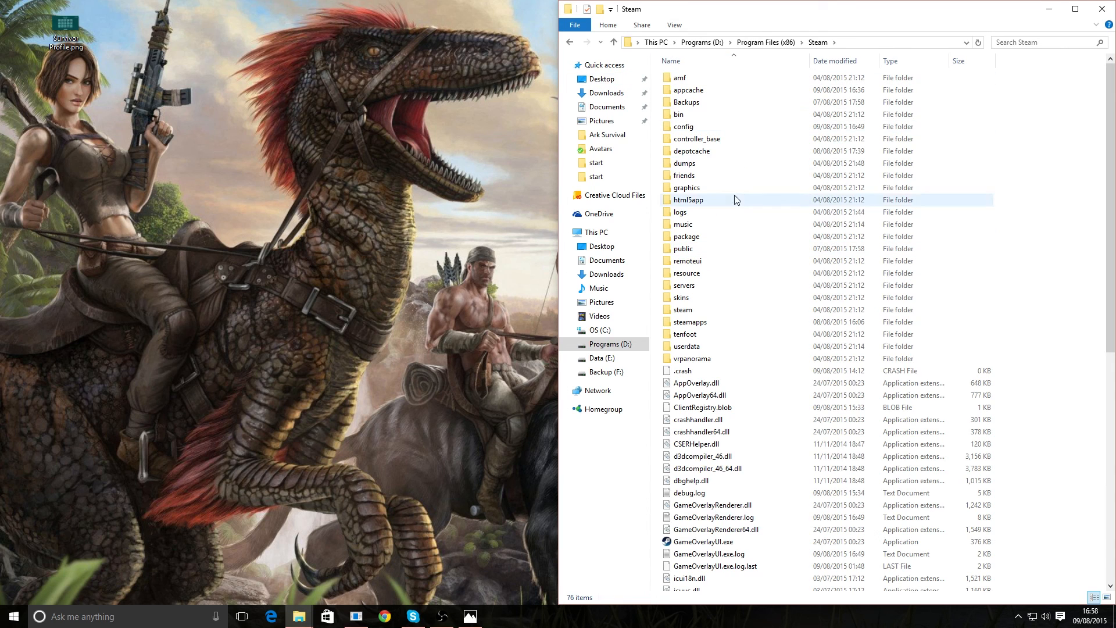
double_click(690, 322)
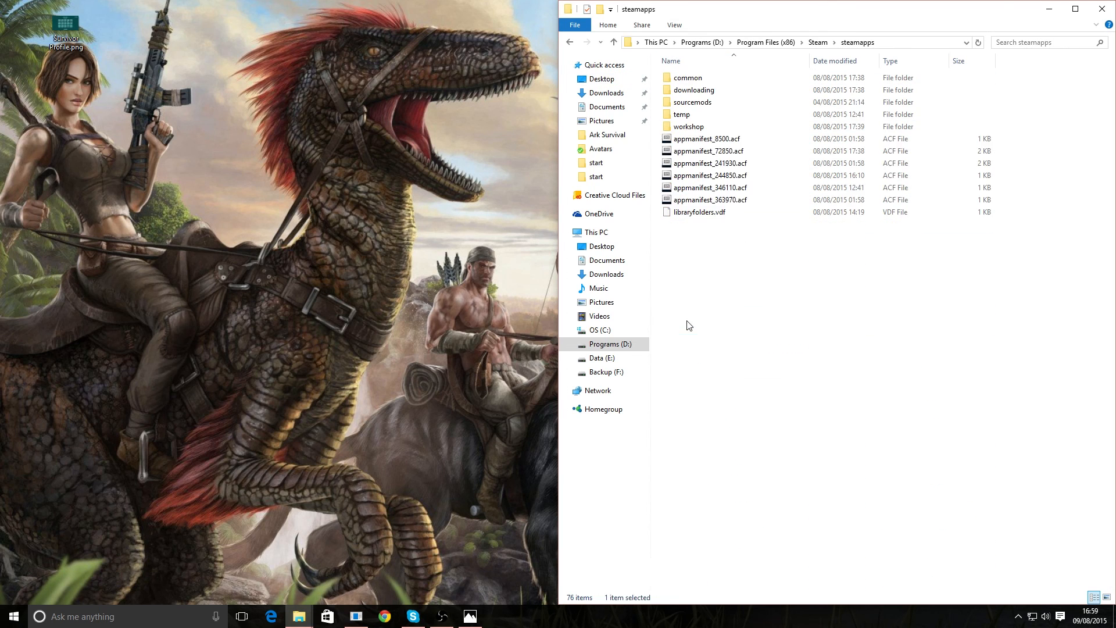
click(687, 76)
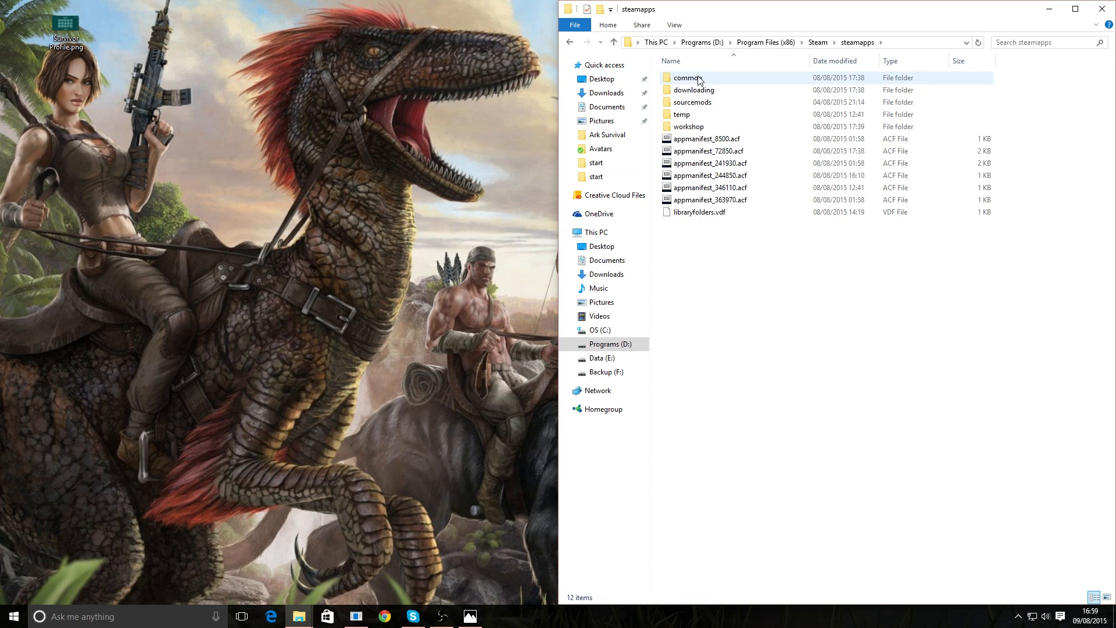
double_click(687, 78)
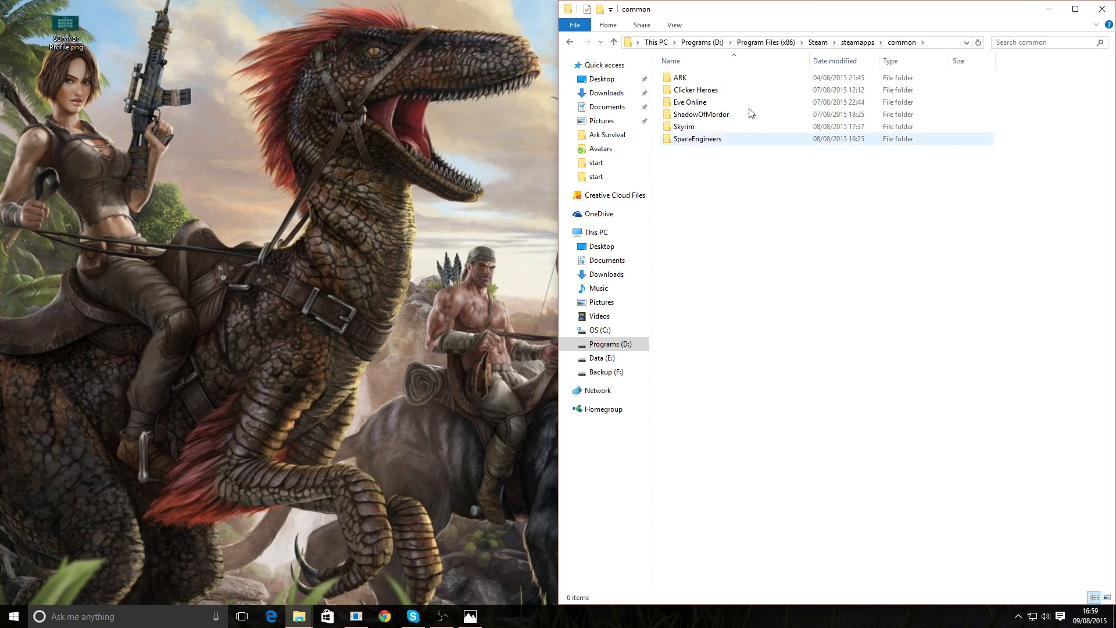
Continue into ARK \ ShooterGame \ Saved.
click(680, 77)
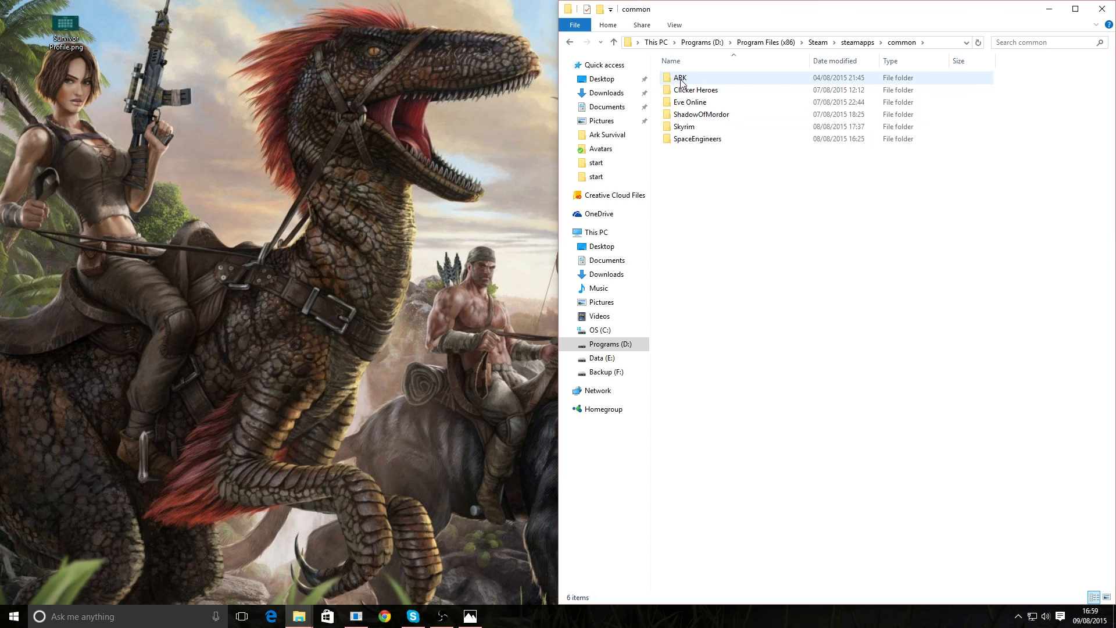
double_click(680, 77)
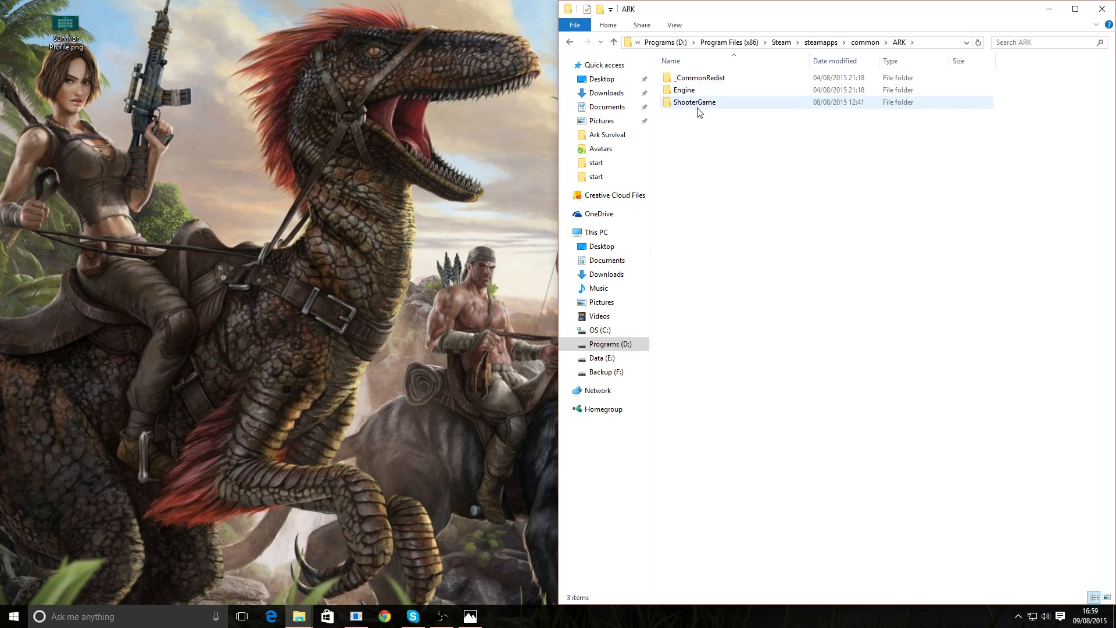
double_click(695, 102)
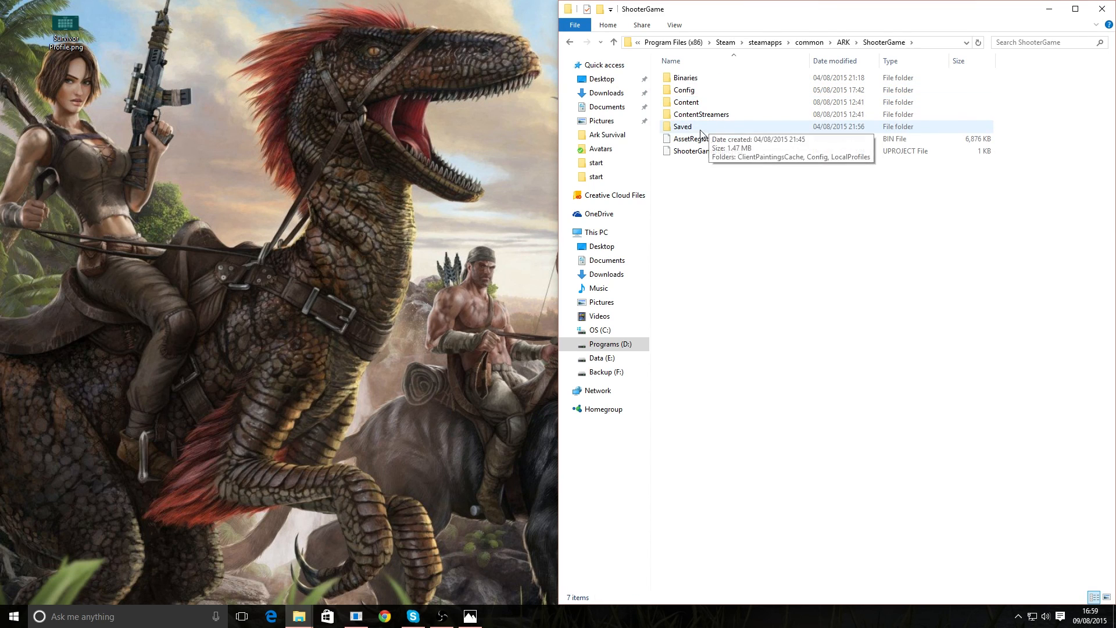
double_click(683, 126)
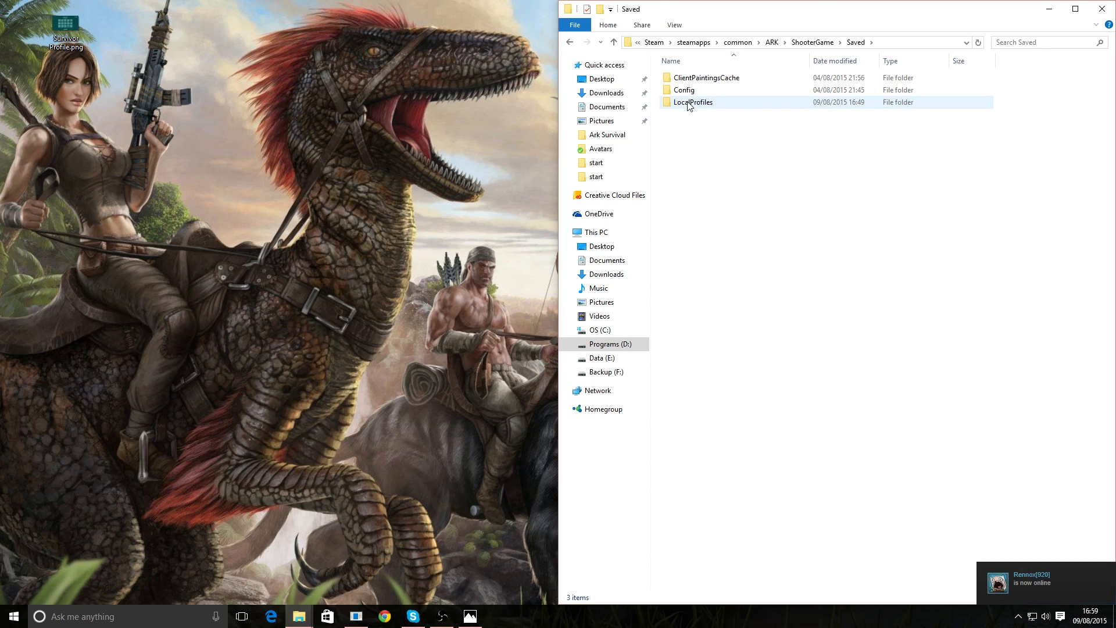
Enter the LocalProfiles folder showing PlayerLocalData.arkprofile.
double_click(694, 103)
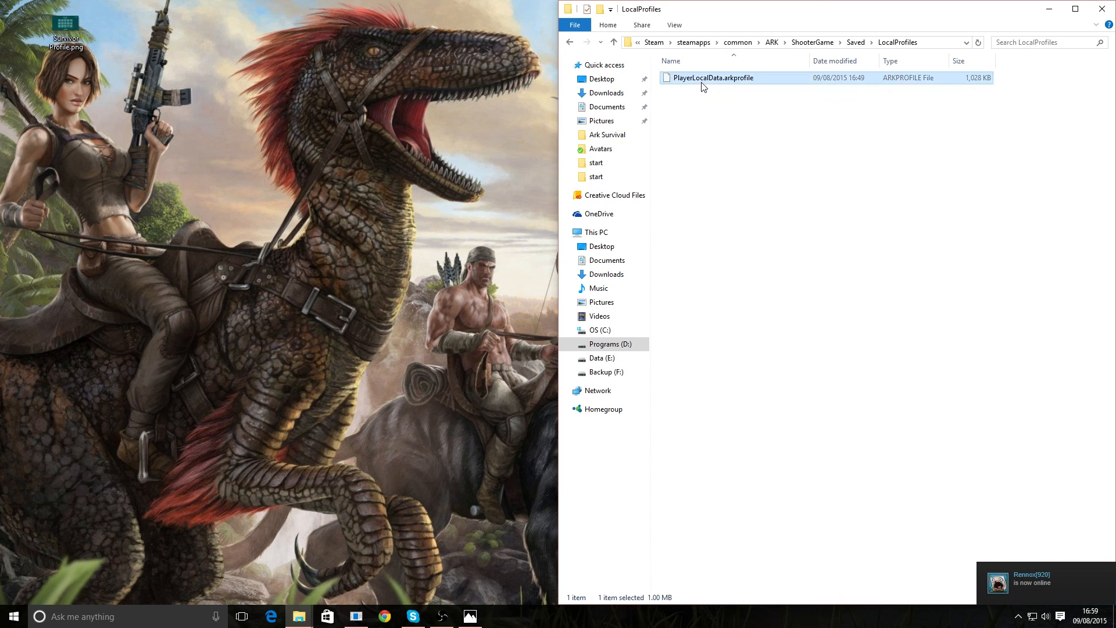
mouse_move(693, 99)
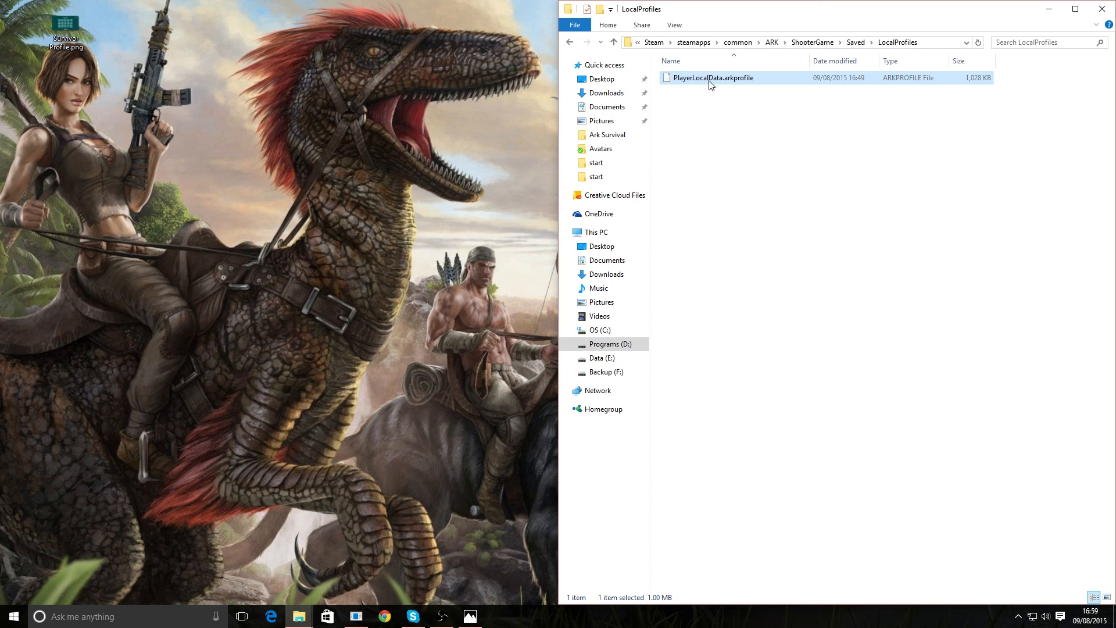
mouse_move(683, 46)
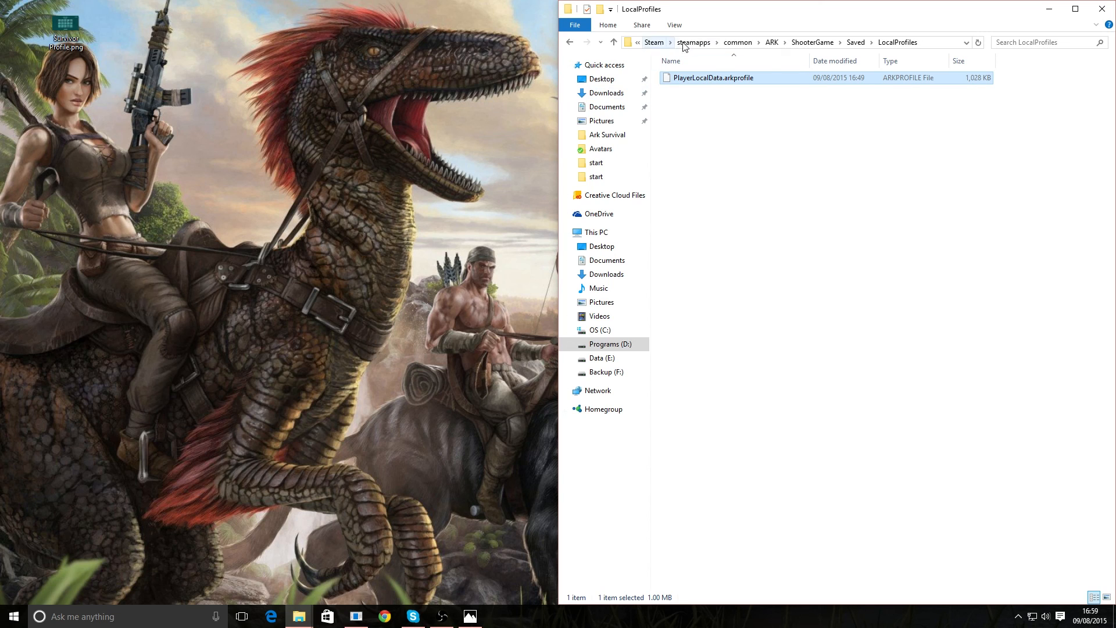
mouse_move(769, 49)
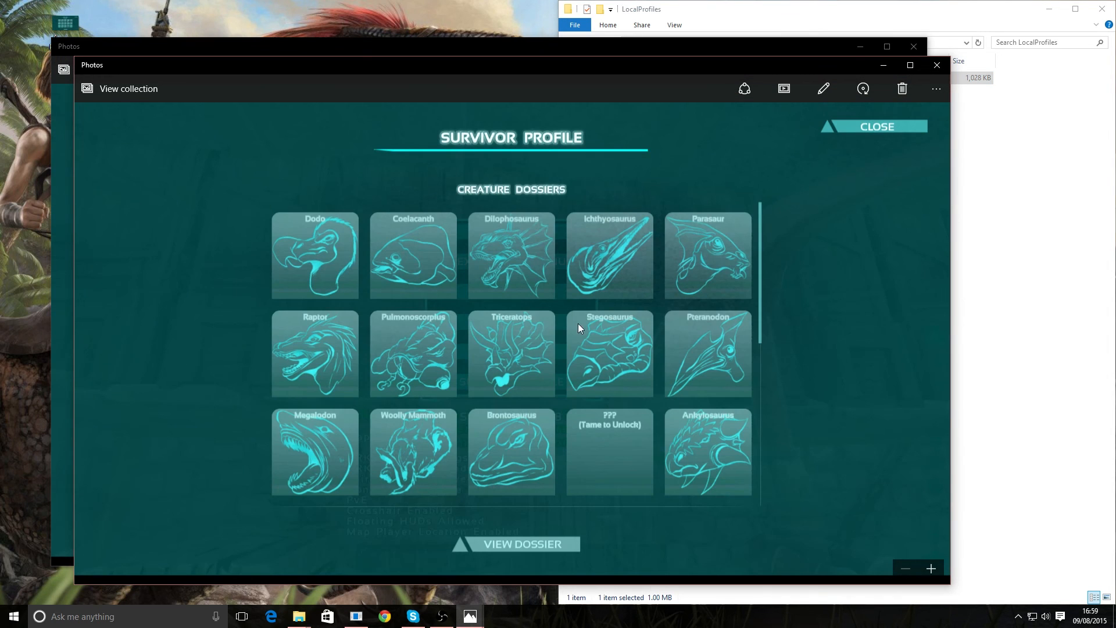
mouse_move(283, 411)
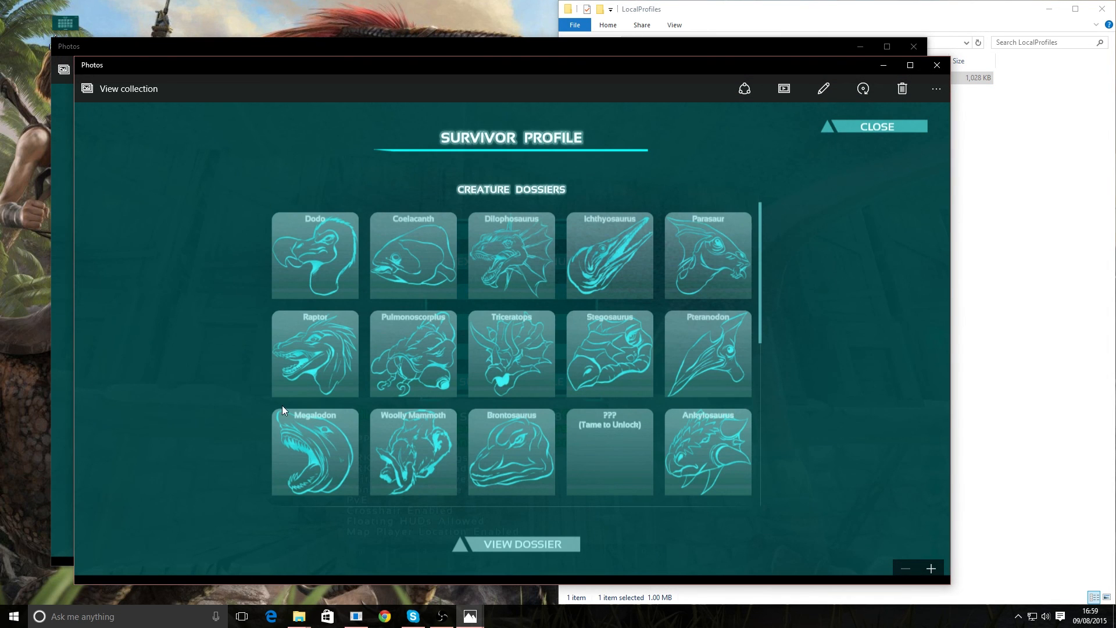
mouse_move(595, 205)
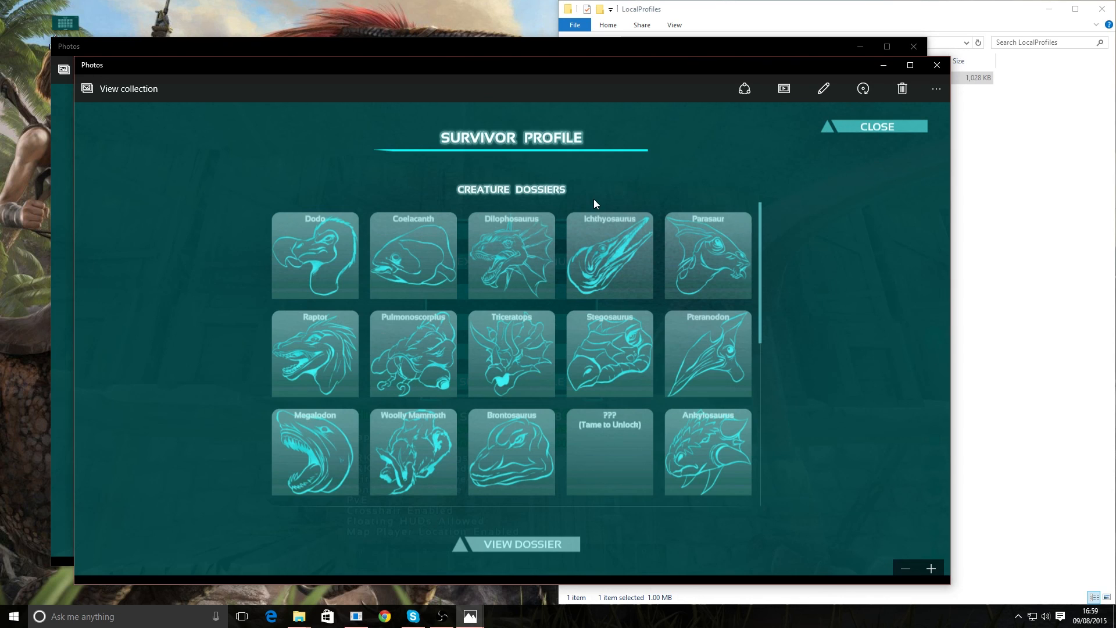
mouse_move(543, 147)
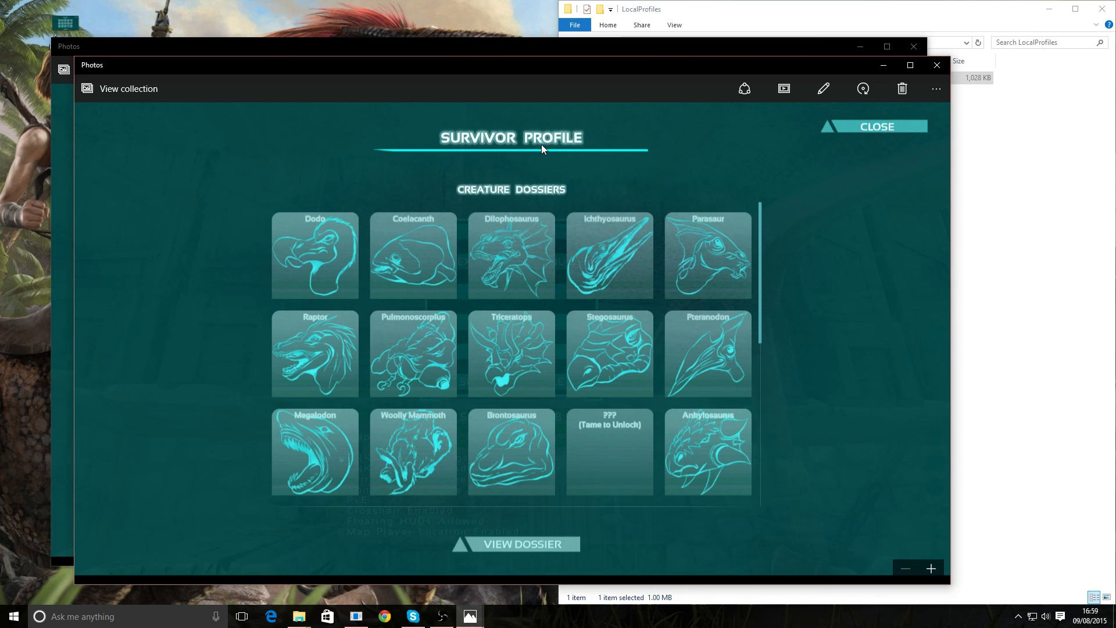
mouse_move(363, 145)
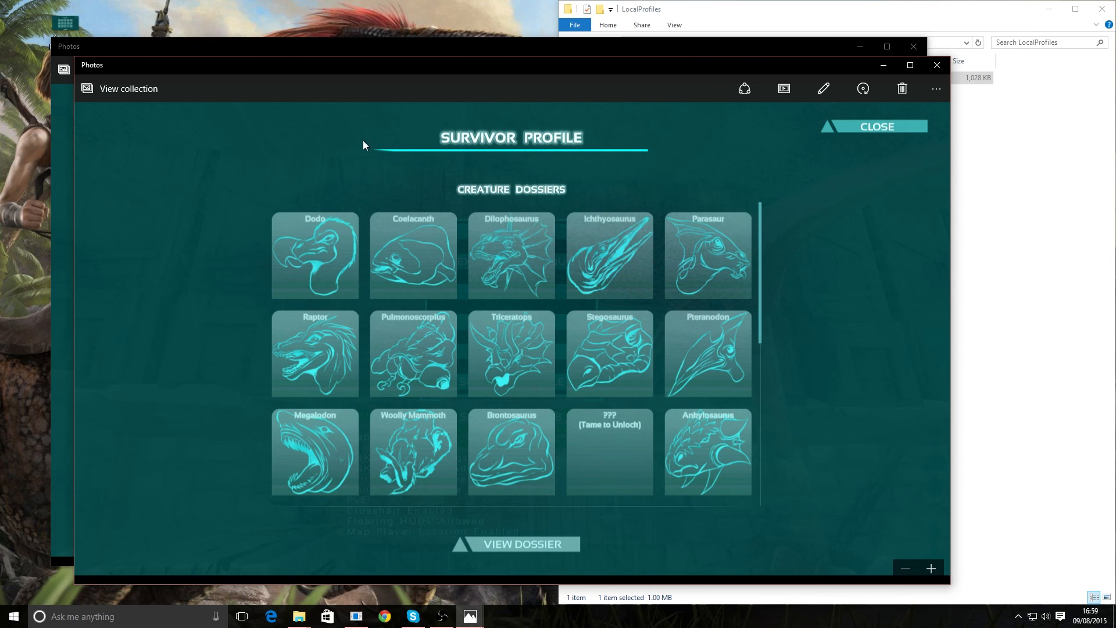
mouse_move(936, 65)
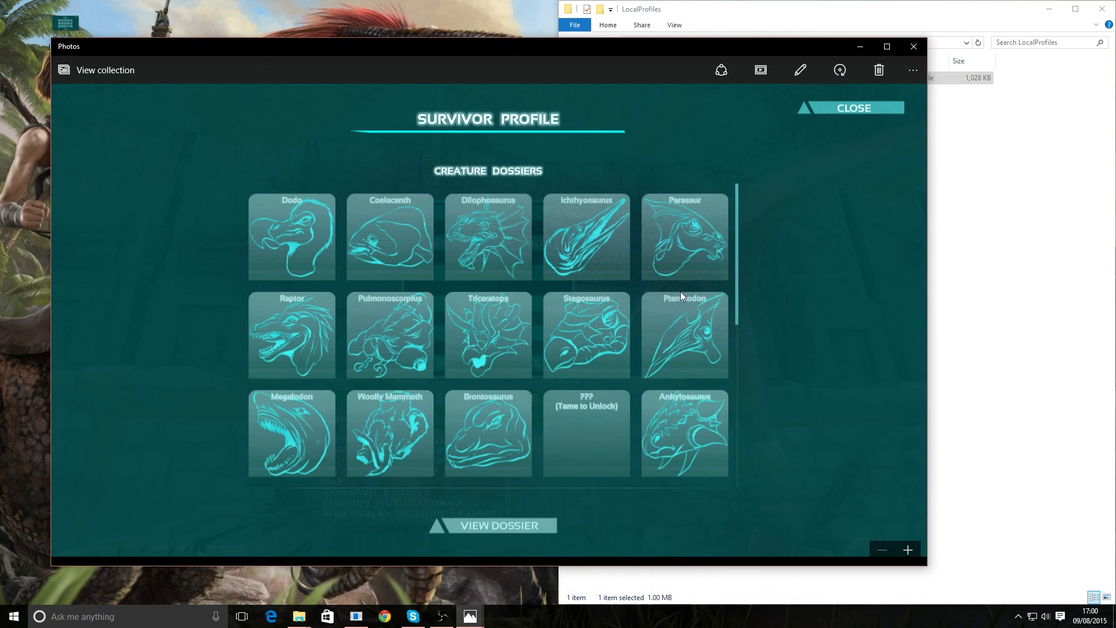
Close the Photos viewer with the Survivor Profile screenshot.
click(914, 47)
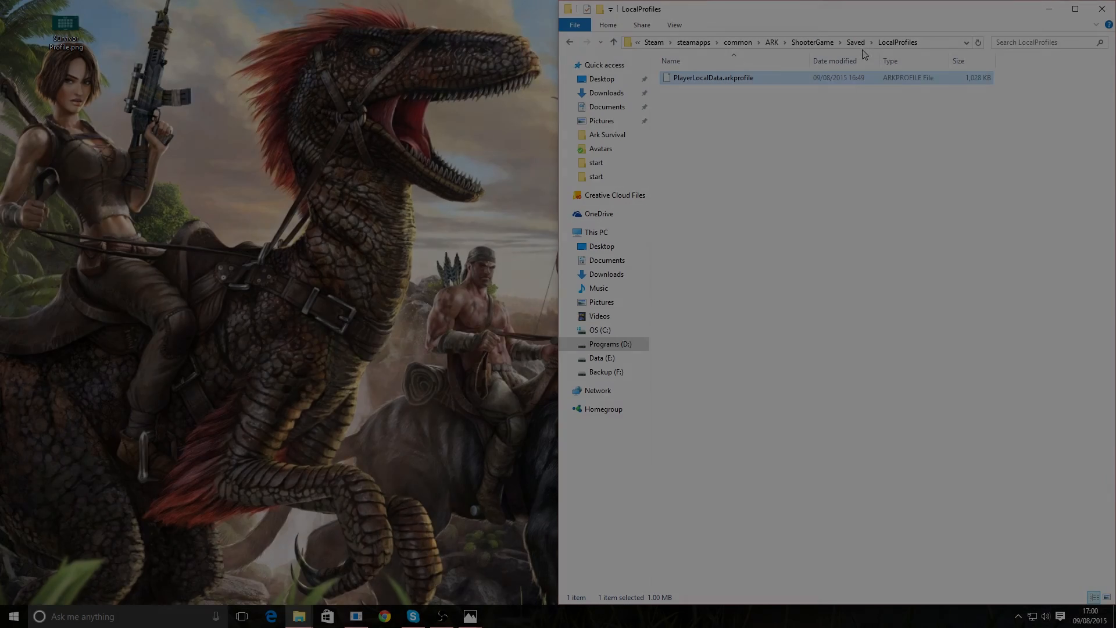